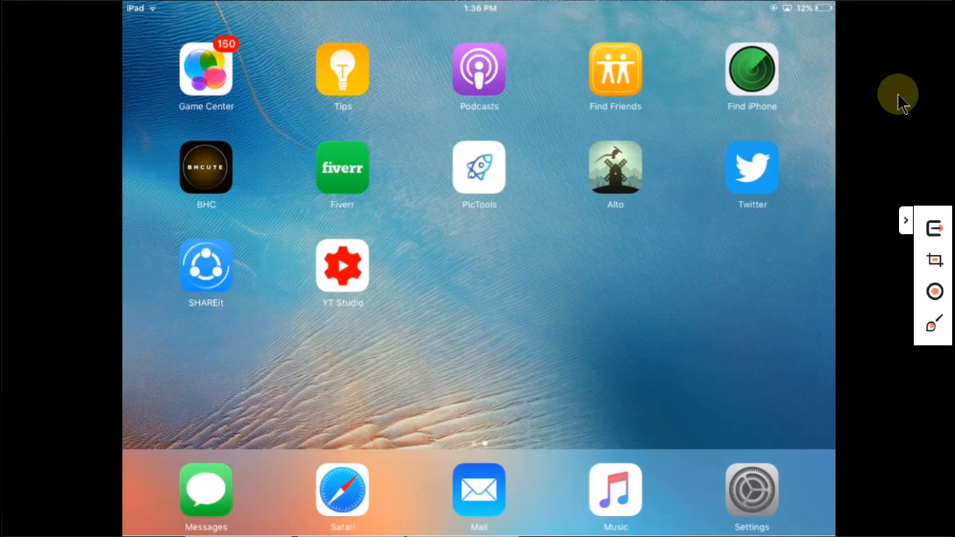
# Step: Launch Safari to begin fetching the Zeus install profile from getzeus.app
pyautogui.click(341, 489)
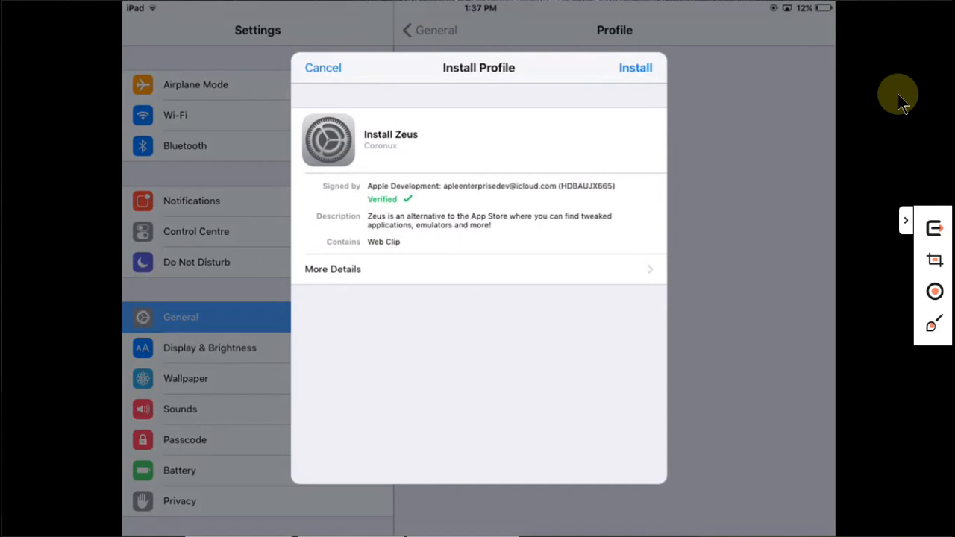
# Step: Install the Install Zeus configuration profile, confirming the alert and finishing with Done
pyautogui.click(635, 67)
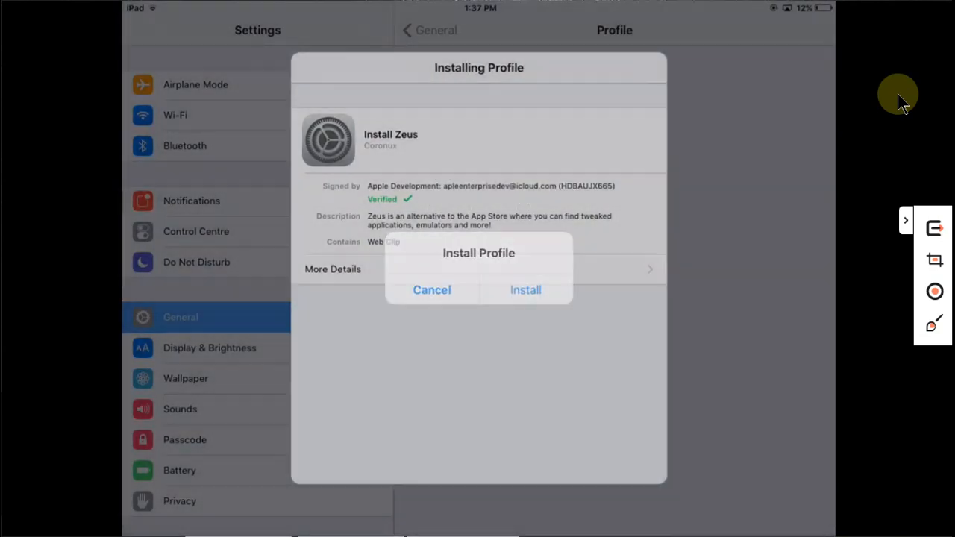
pyautogui.click(525, 290)
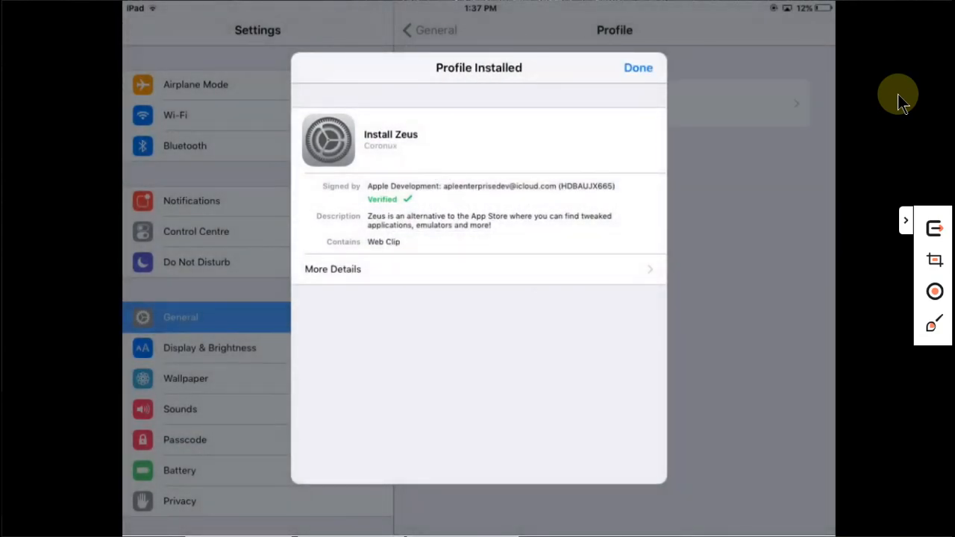
pyautogui.click(638, 67)
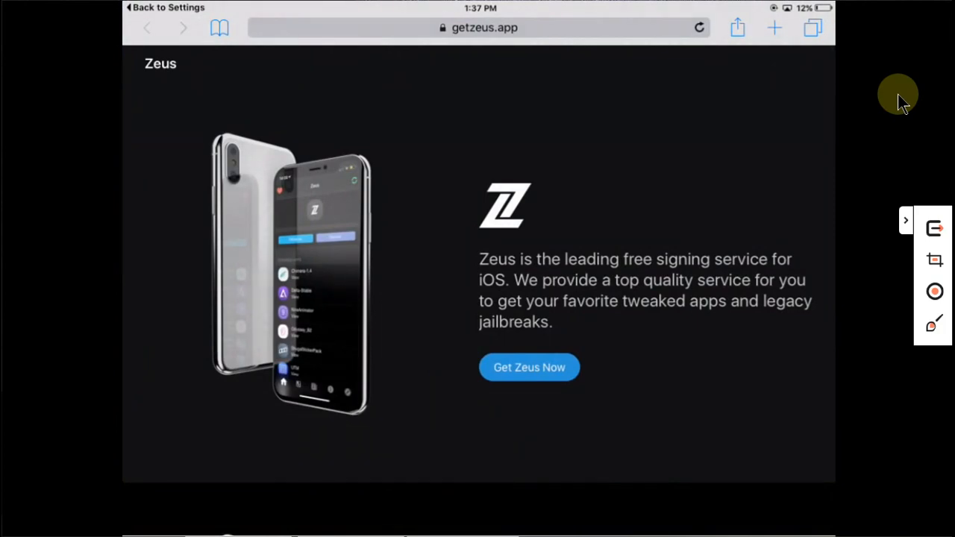
# Step: Leave the getzeus.app page in Safari and return to Settings > General
pyautogui.press('home')
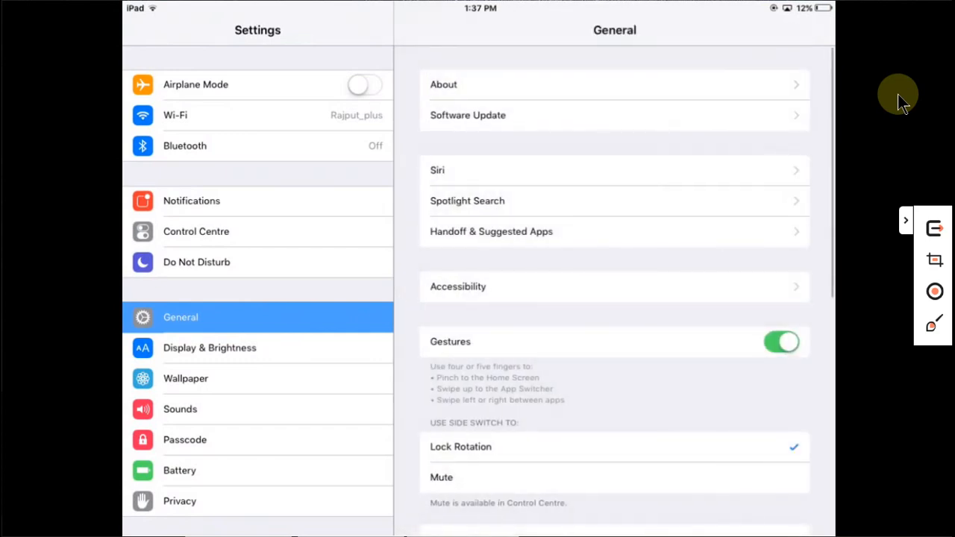
# Step: Confirm Install Zeus appears under General > Profile, then go to the home screen
pyautogui.scroll(-3)
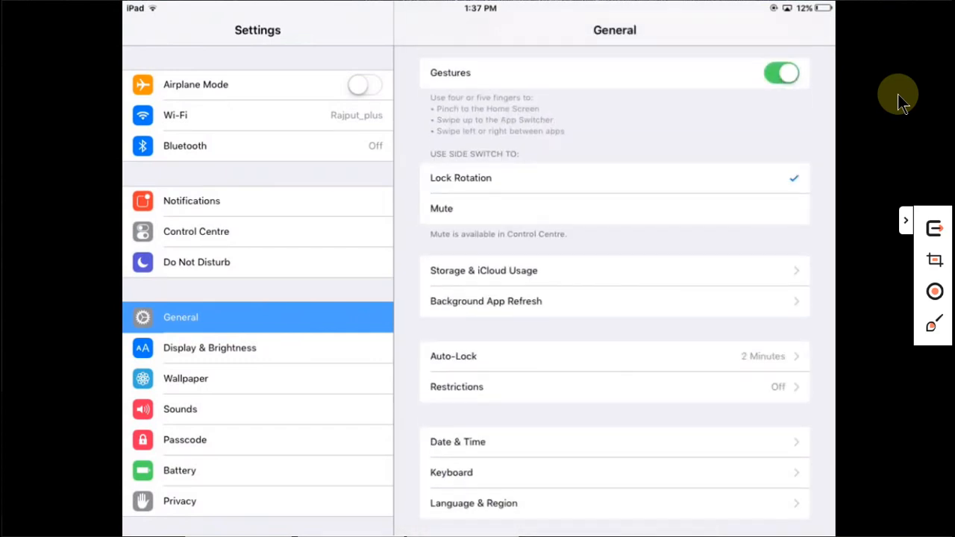
pyautogui.scroll(-3)
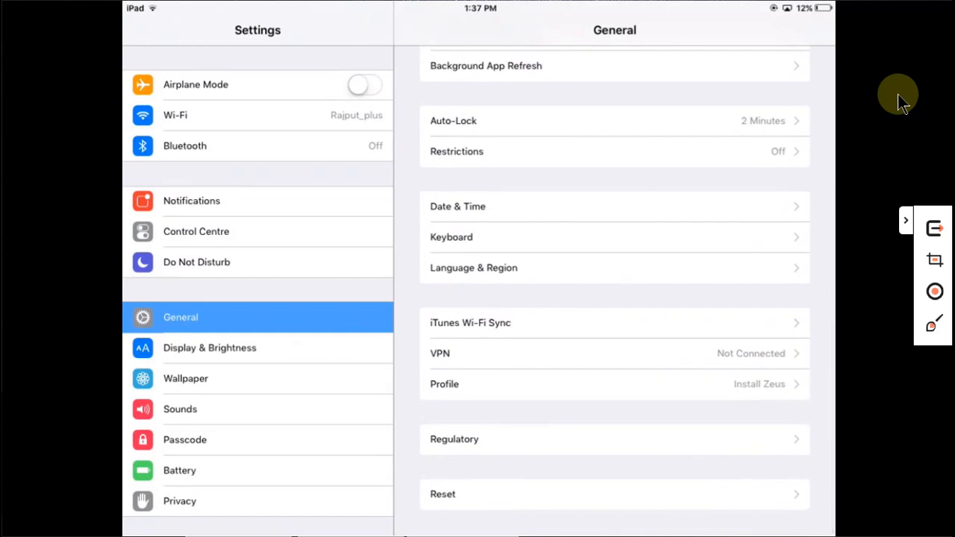
pyautogui.click(614, 383)
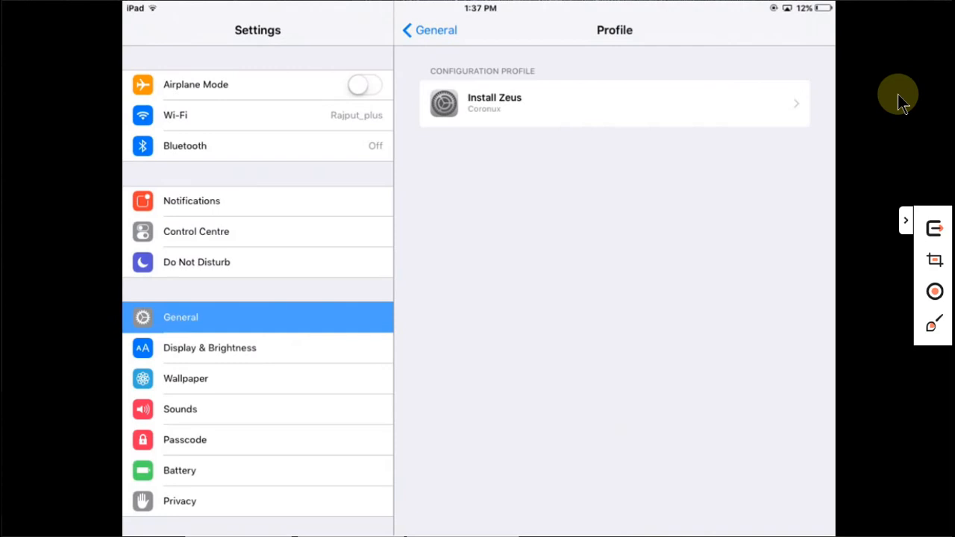
pyautogui.click(428, 30)
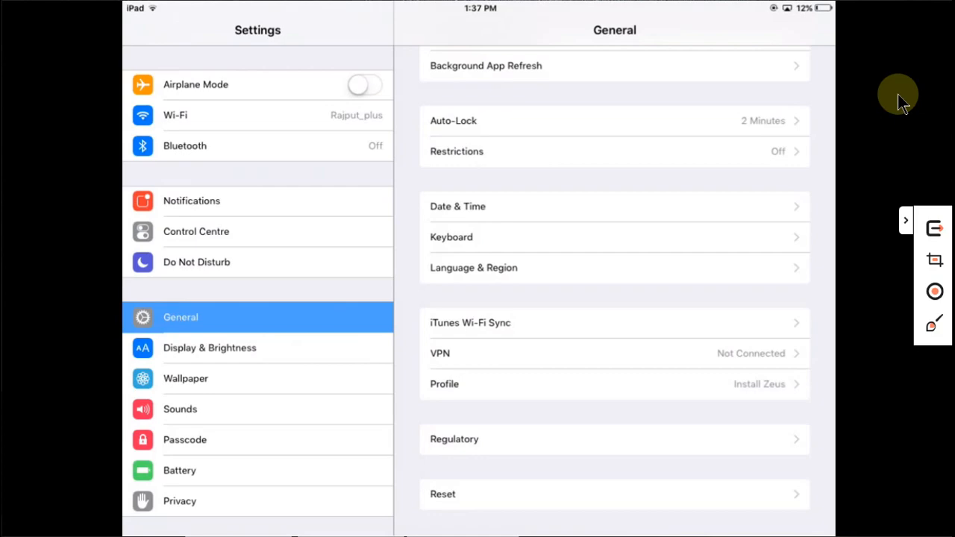
pyautogui.press('home')
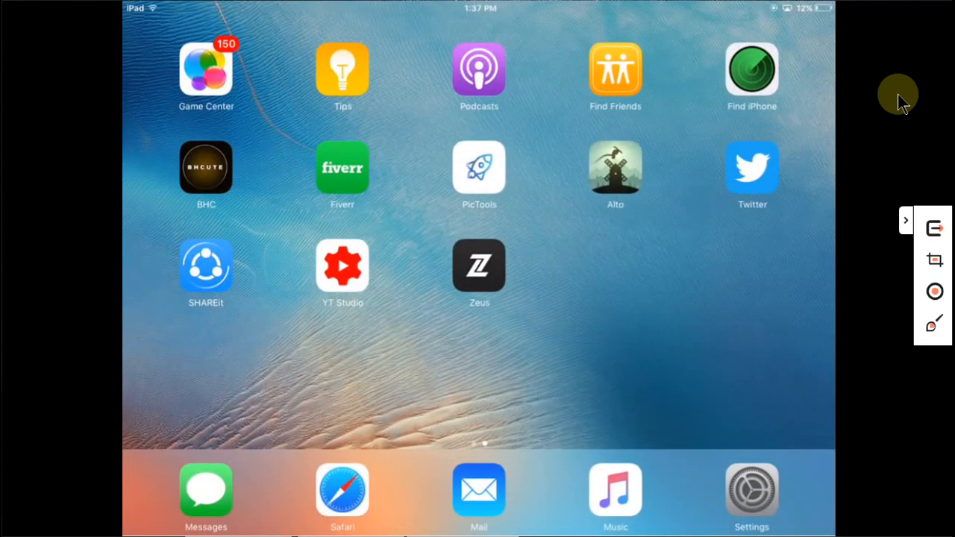
# Step: Launch Zeus from the home screen to view its app categories
pyautogui.click(479, 265)
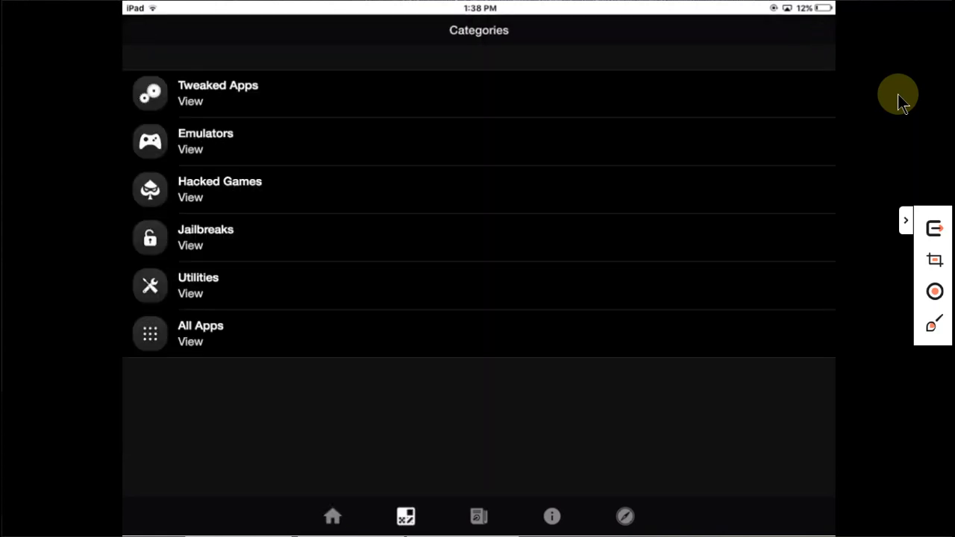
# Step: Install Phoenix from Zeus's Jailbreaks category, confirming the install popup
pyautogui.click(205, 237)
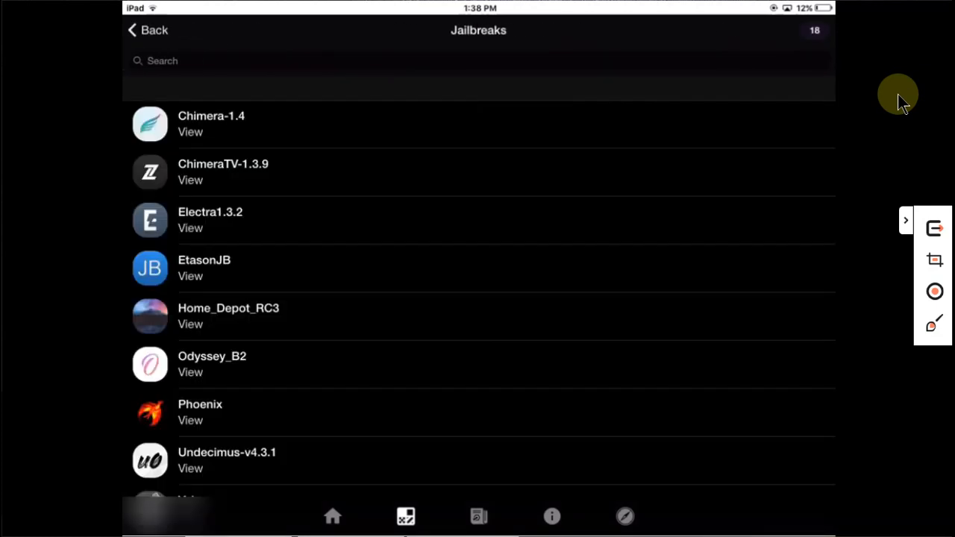
pyautogui.scroll(-3)
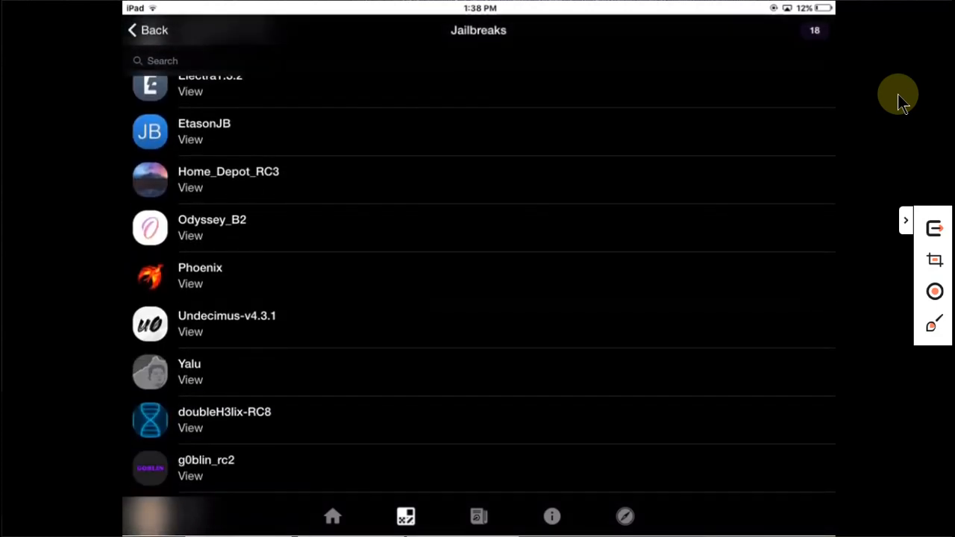
pyautogui.click(190, 283)
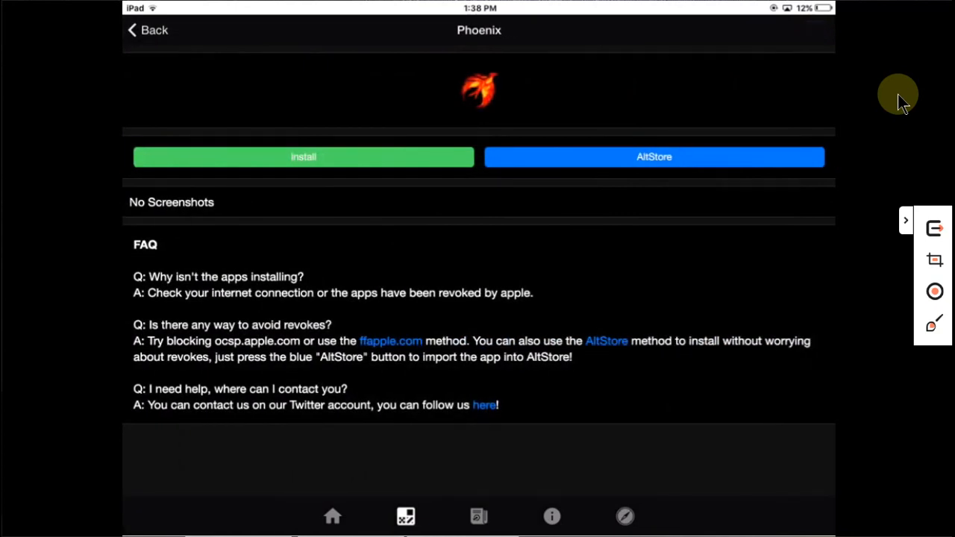
pyautogui.click(303, 157)
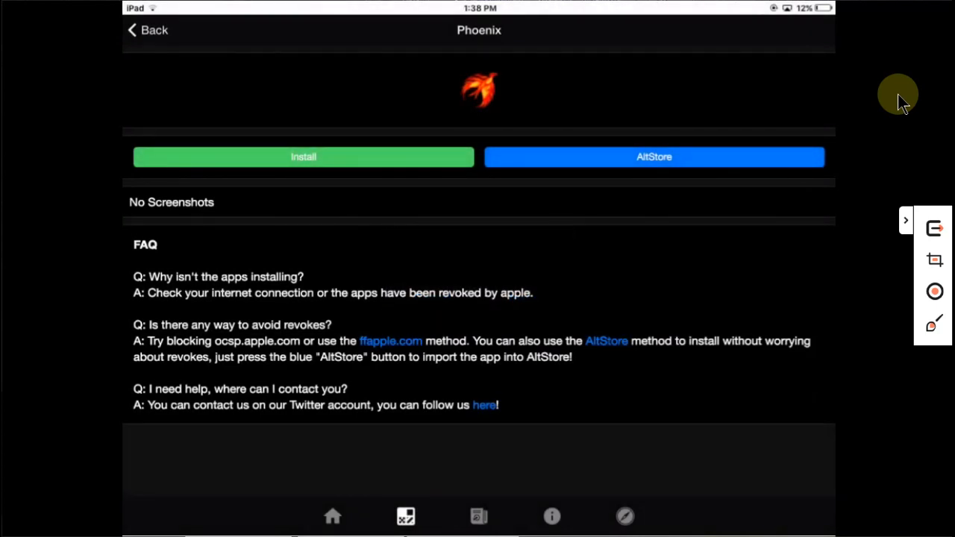
pyautogui.click(332, 516)
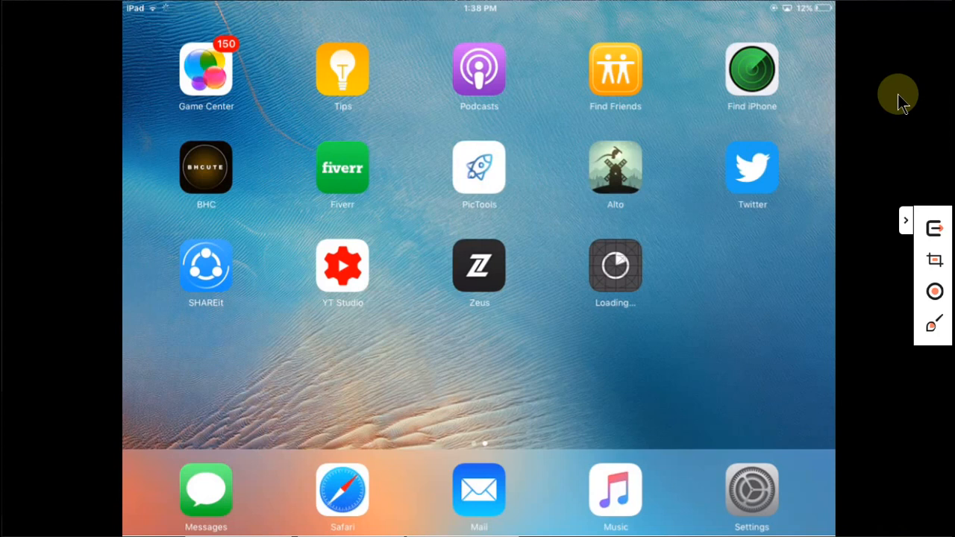
# Step: Reopen Zeus from the home screen on its featured apps page
pyautogui.click(479, 265)
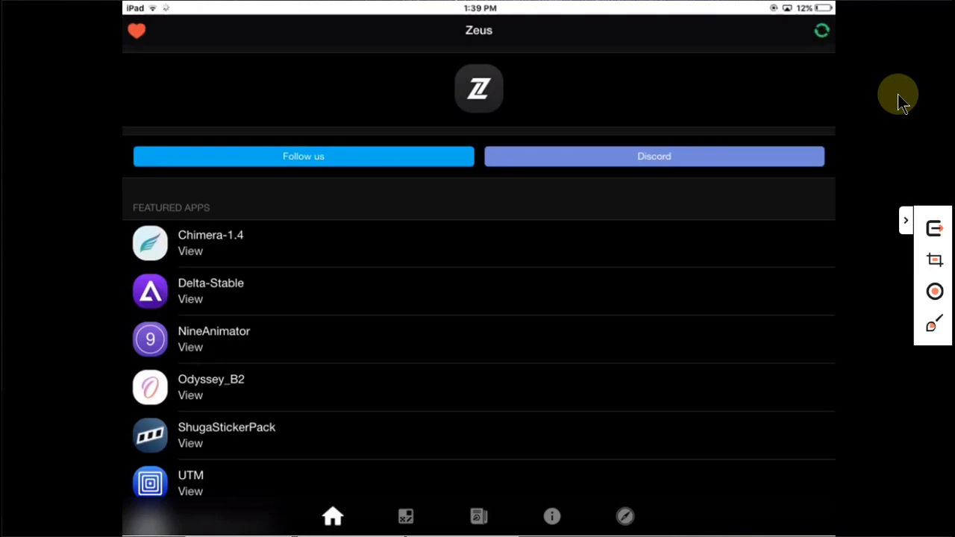
# Step: Launch the installed Phoenix app, triggering the Untrusted Enterprise Developer warning
pyautogui.click(478, 516)
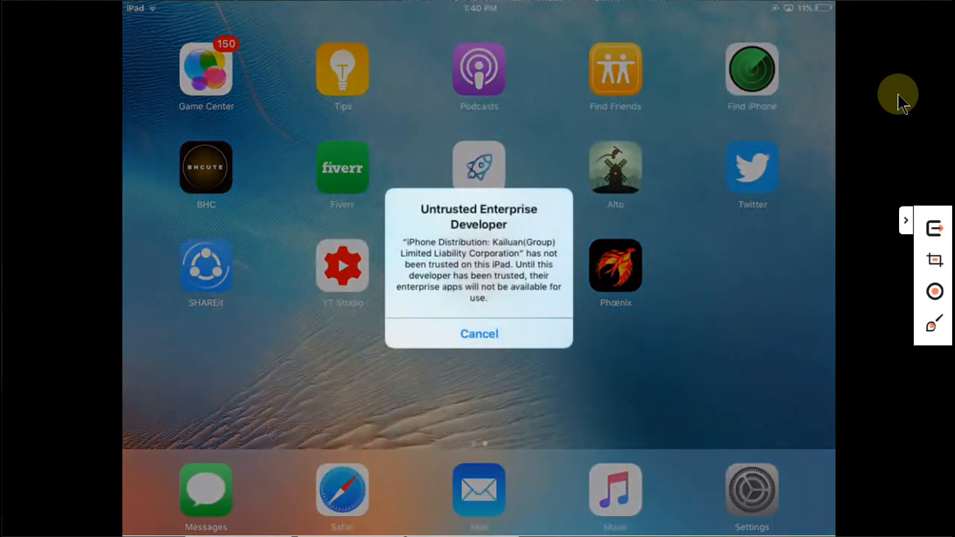
# Step: Dismiss the untrusted developer warning and open the Kailuan enterprise developer in Device Management
pyautogui.click(478, 334)
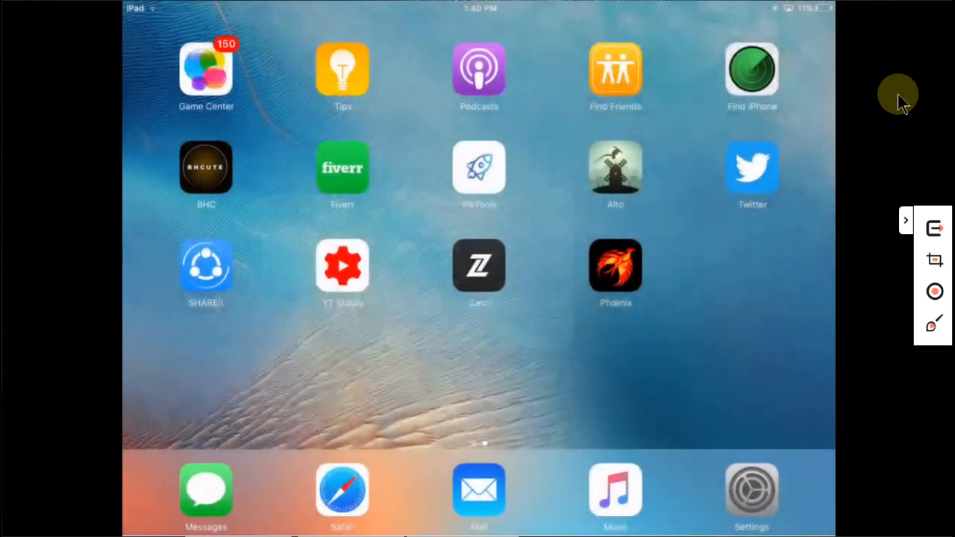
pyautogui.click(751, 488)
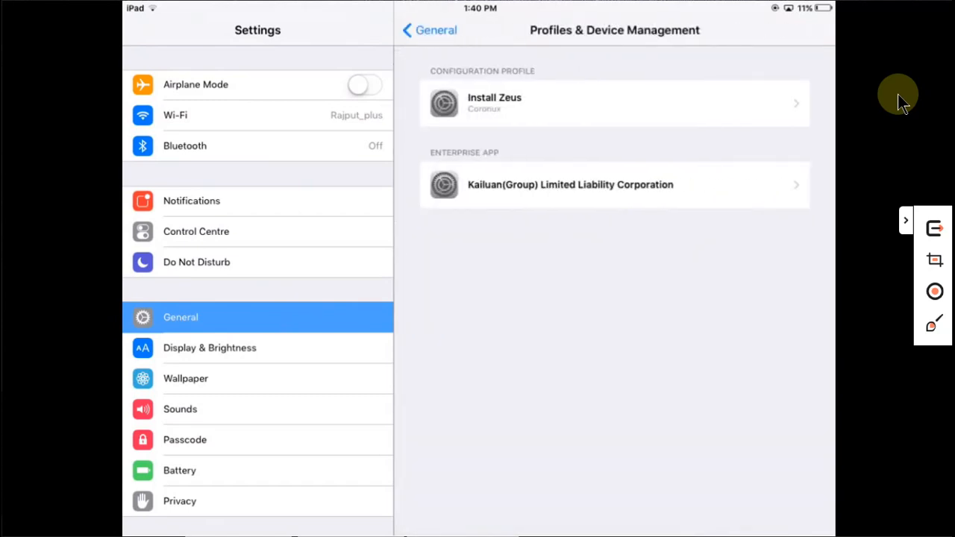
pyautogui.click(614, 184)
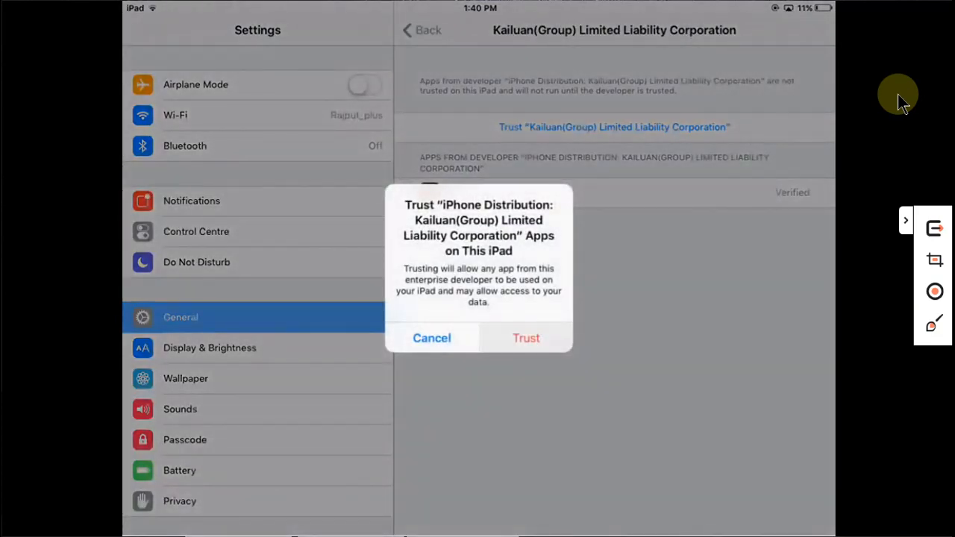
# Step: Trust Kailuan(Group) Limited Liability Corporation so Phoenix is verified, then return home
pyautogui.click(526, 338)
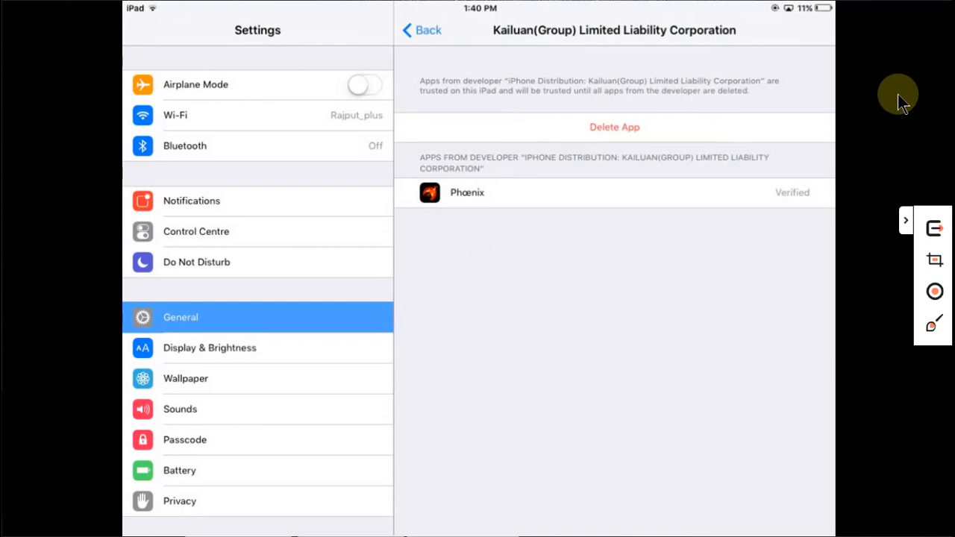
pyautogui.press('home')
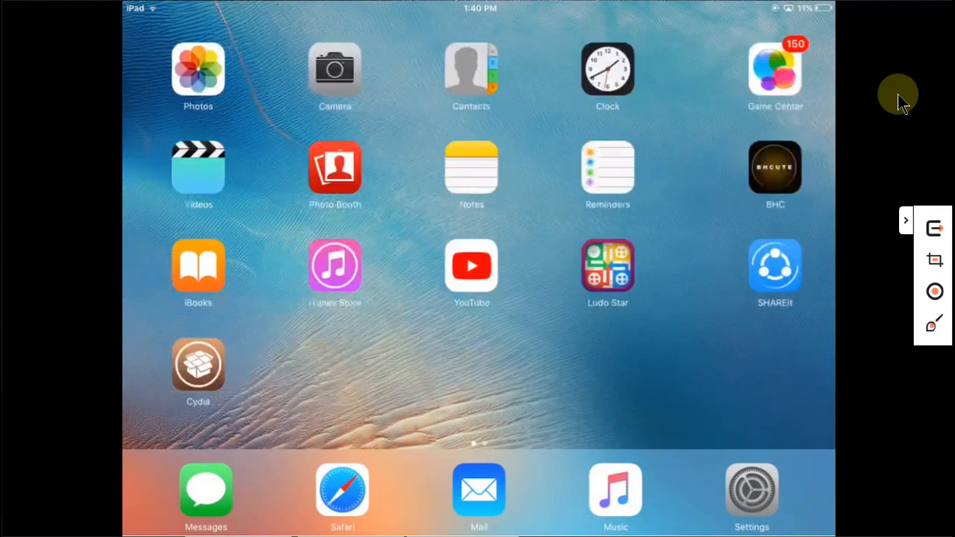
pyautogui.hscroll(-3)
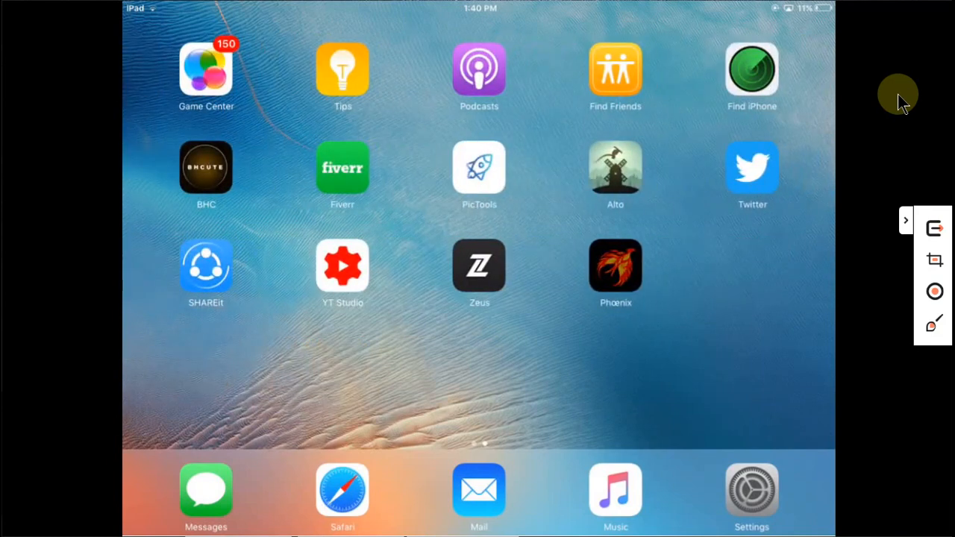
pyautogui.click(615, 267)
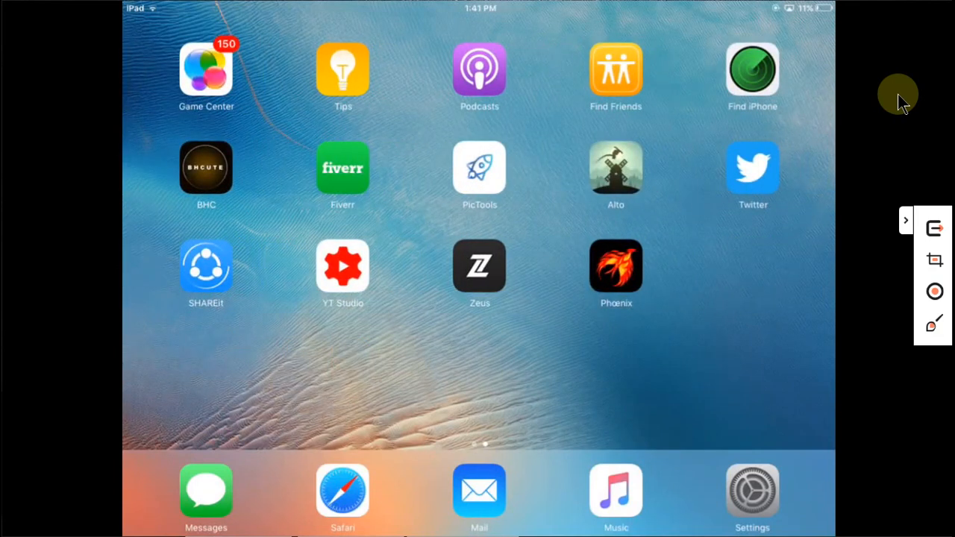
# Step: Run Phoenix's Kickstart Jailbreak with the provided offsets for the iPad2,5
pyautogui.click(616, 267)
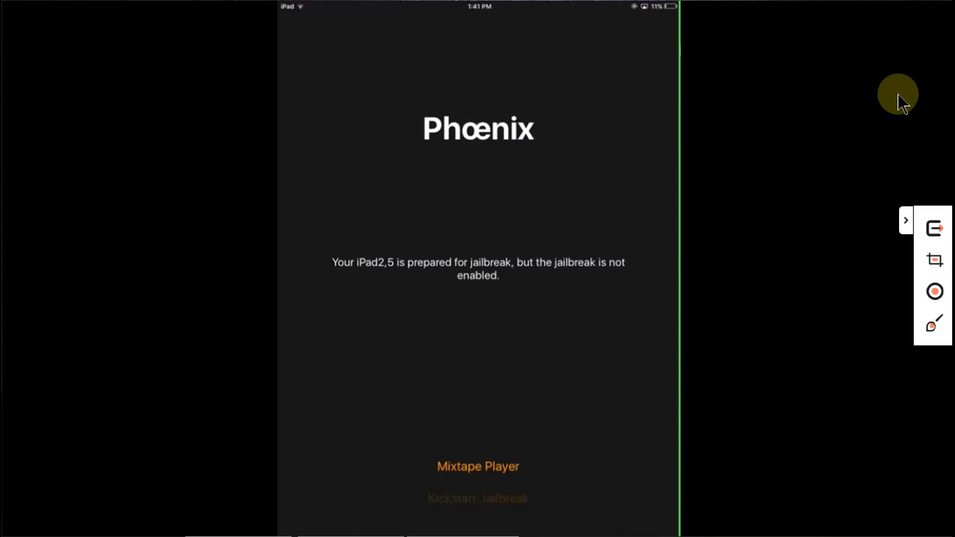
pyautogui.click(477, 498)
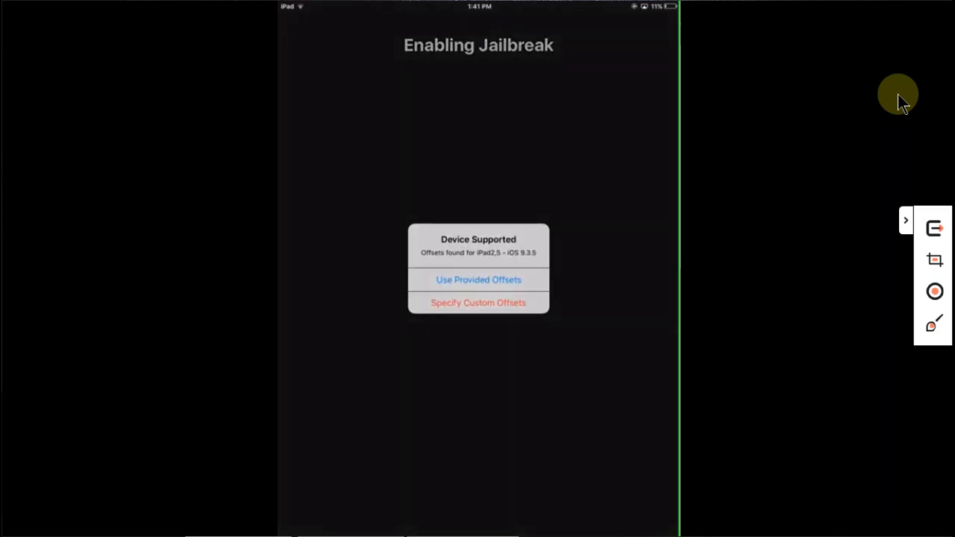
pyautogui.click(478, 279)
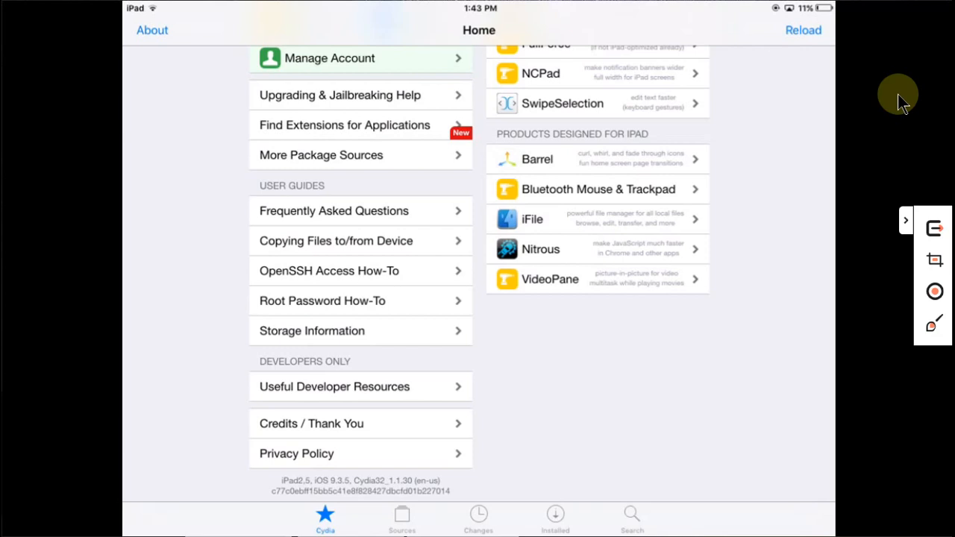
# Step: Check Cydia's Changes list for new BigBoss packages, then reopen Phoenix to confirm jailbroken status
pyautogui.click(478, 518)
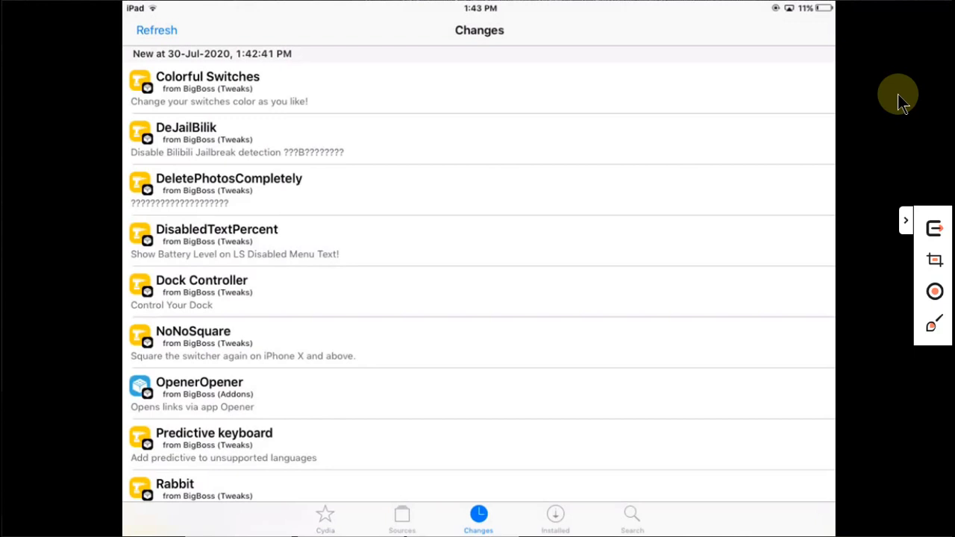
pyautogui.click(325, 518)
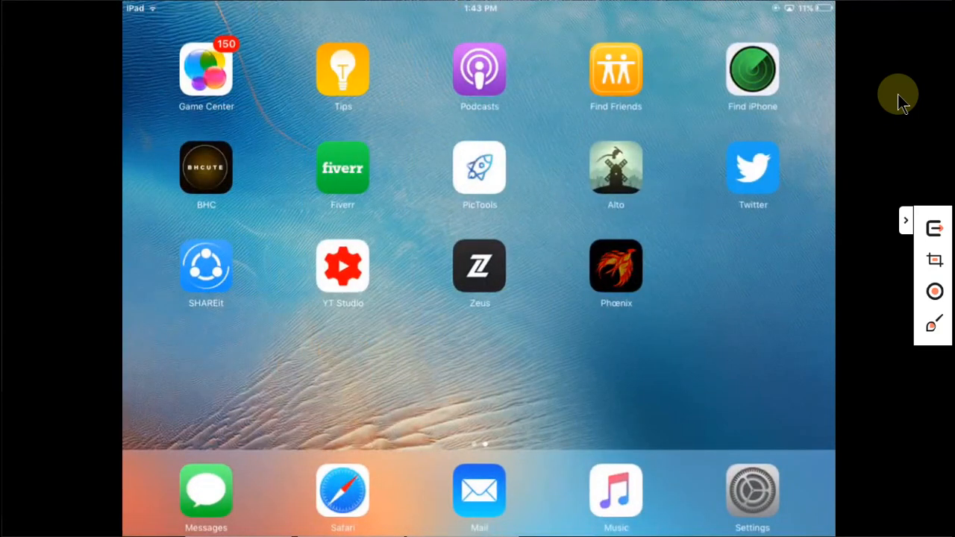
pyautogui.click(616, 265)
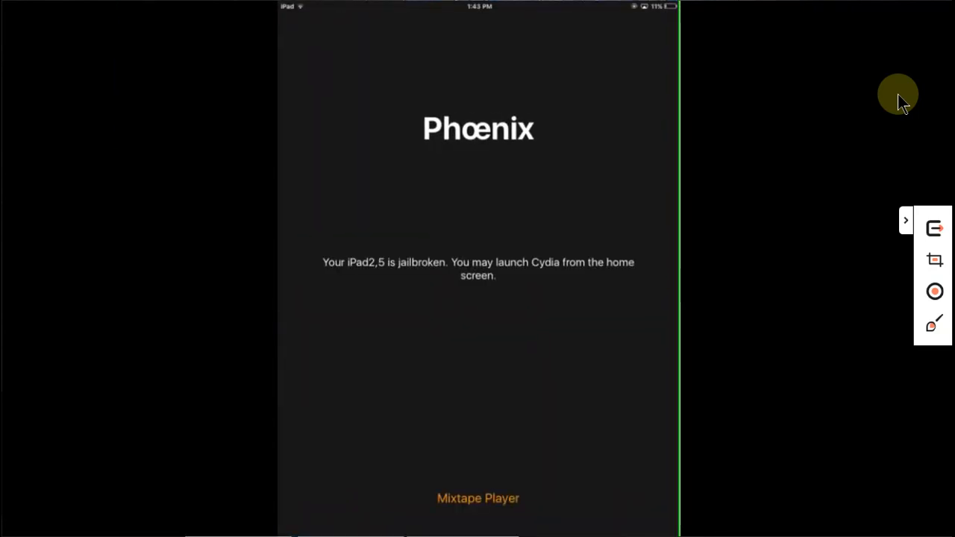